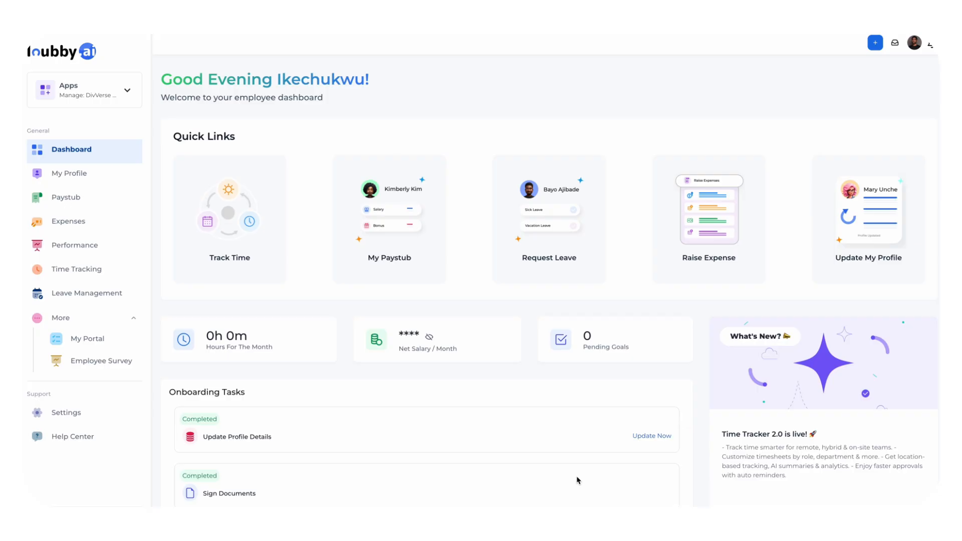
mouse_move(419, 467)
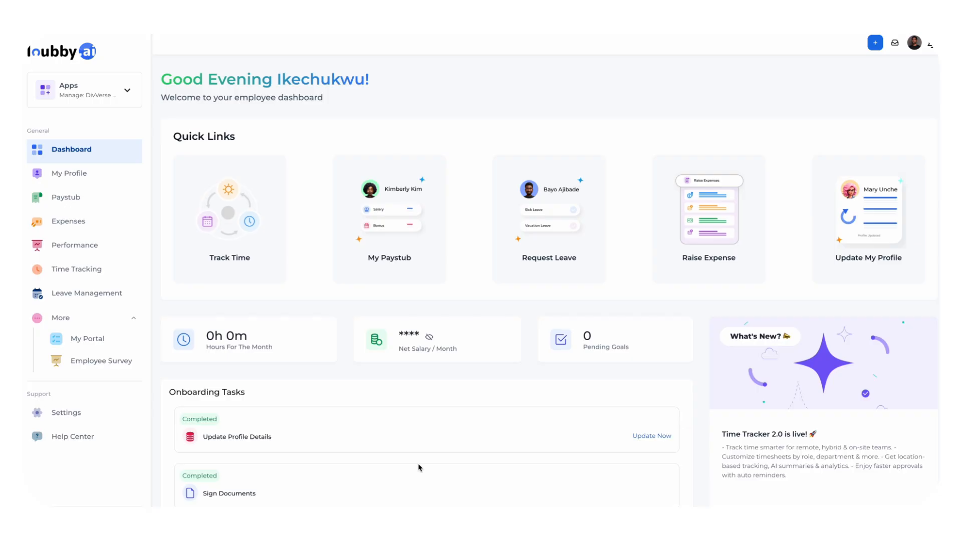
mouse_move(473, 222)
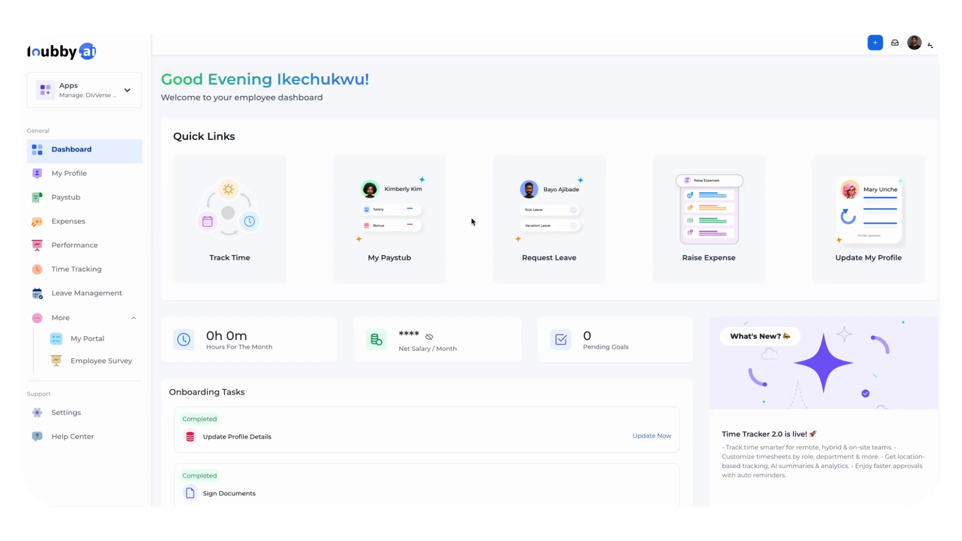
mouse_move(356, 325)
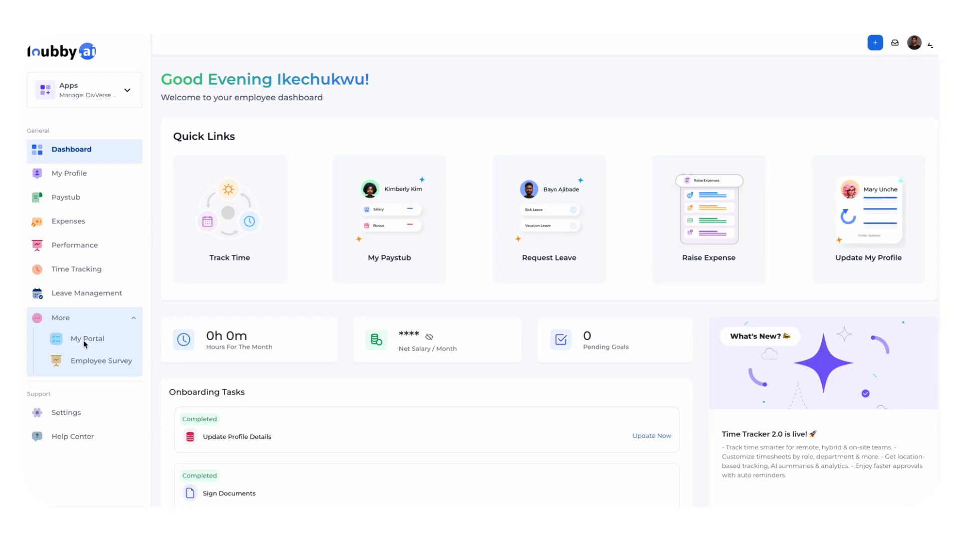
Show My Portal's Documents list with the bootcamp Certificate Of Completion and contracts
left_click(88, 339)
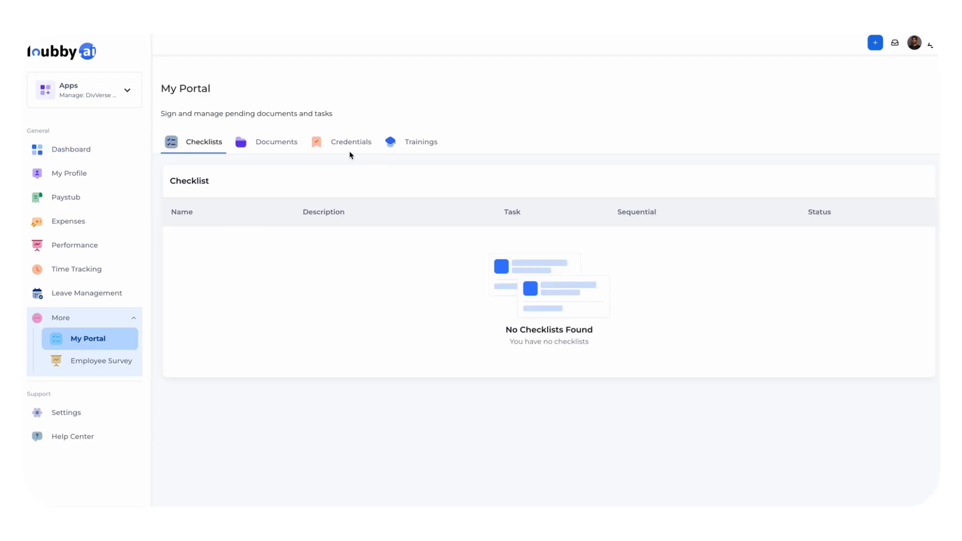
mouse_move(308, 186)
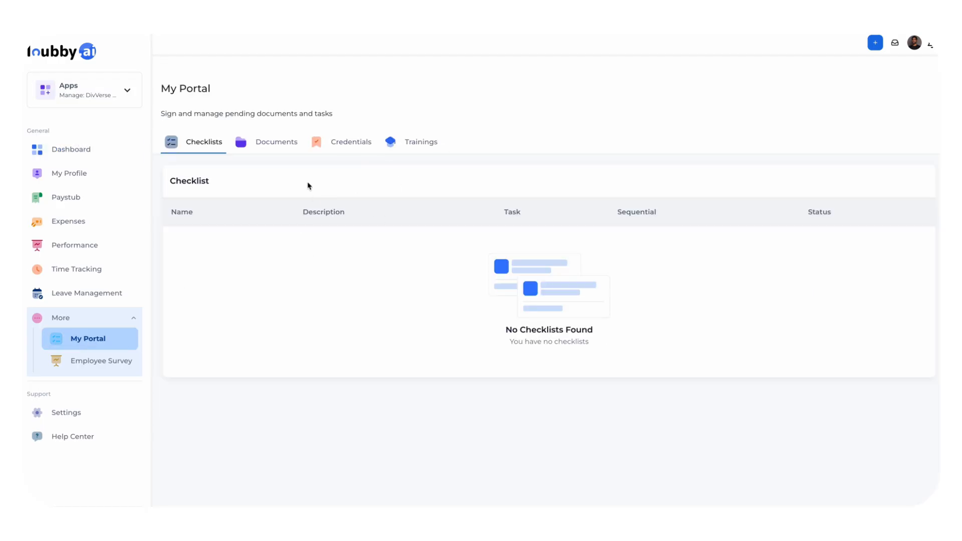
left_click(276, 142)
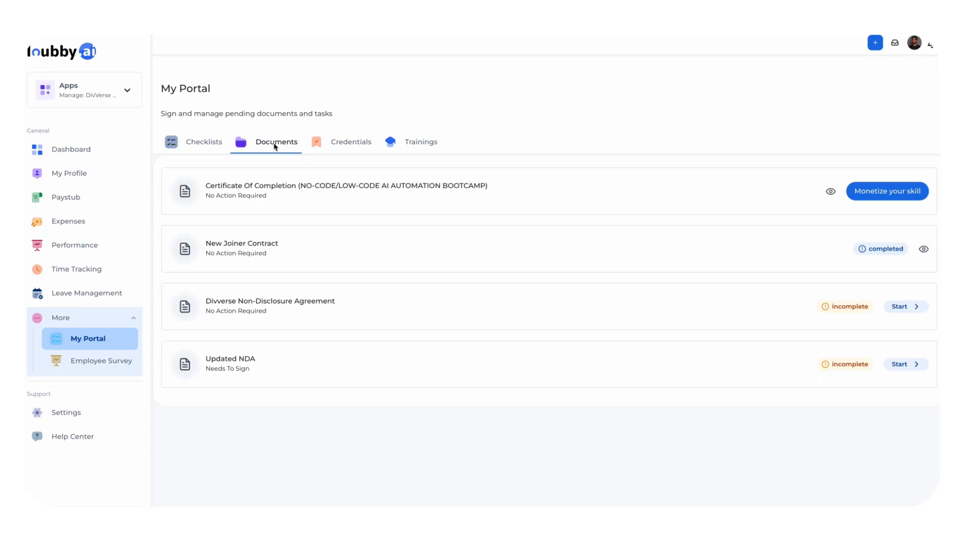
mouse_move(450, 186)
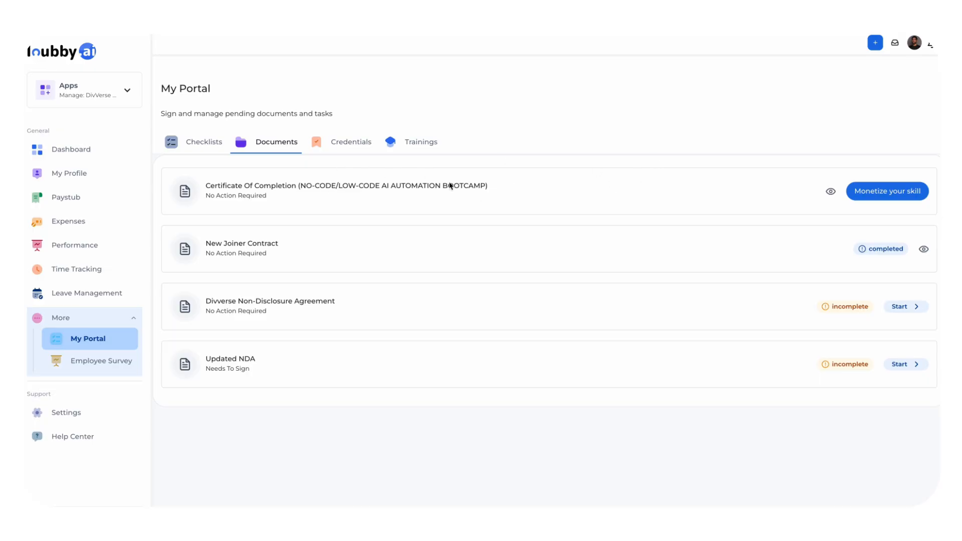
mouse_move(523, 211)
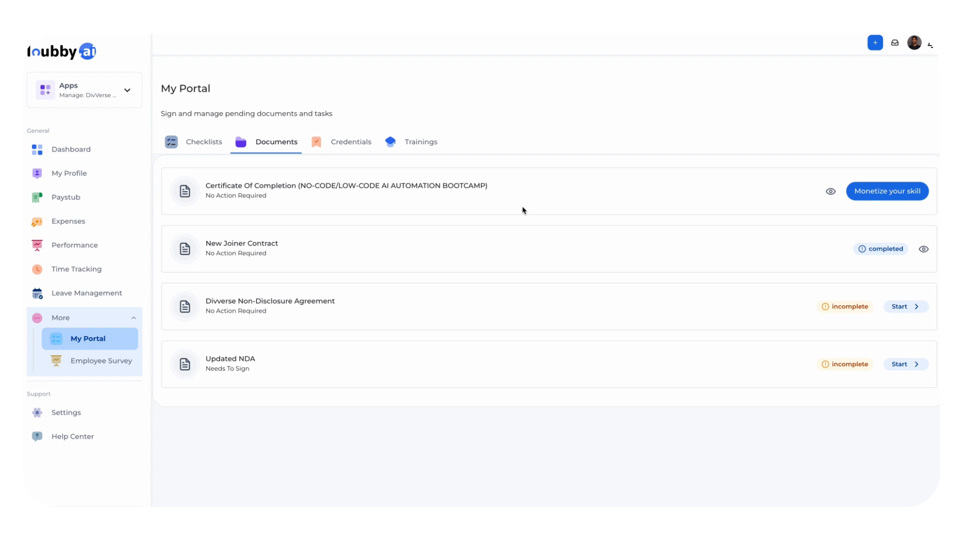
left_click(831, 191)
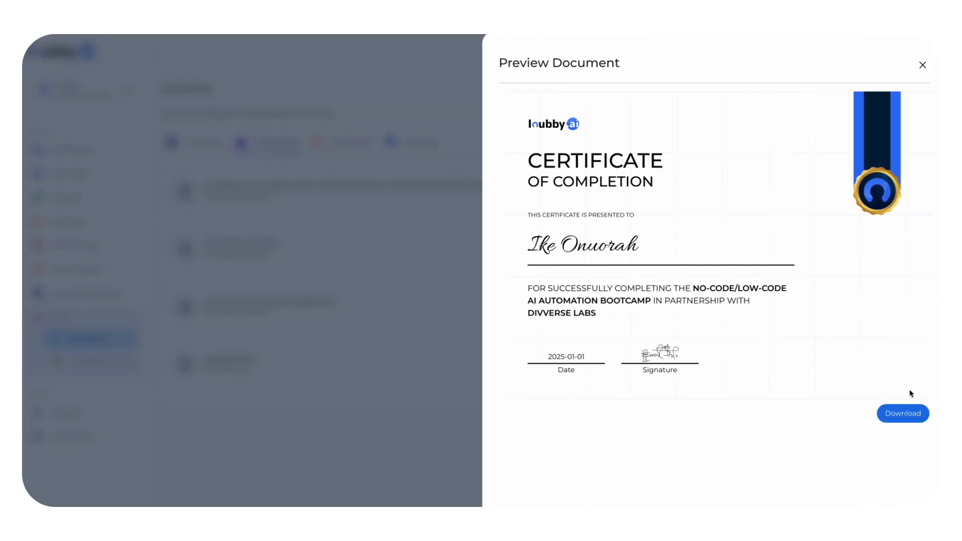
mouse_move(878, 318)
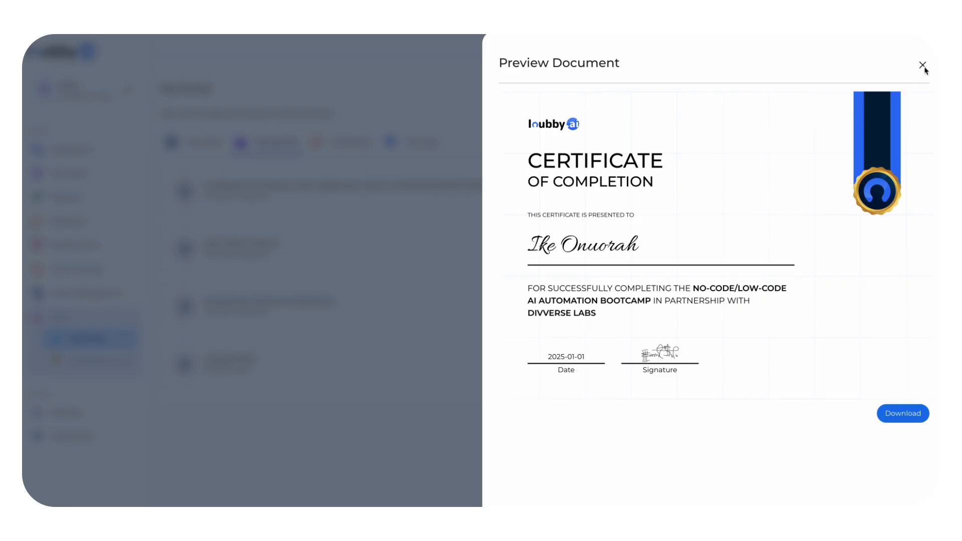
left_click(923, 65)
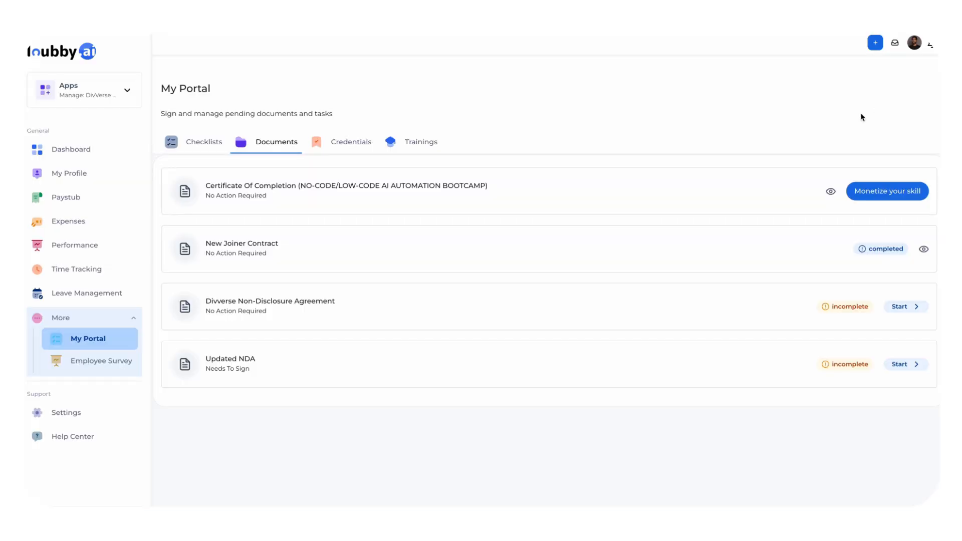
mouse_move(696, 227)
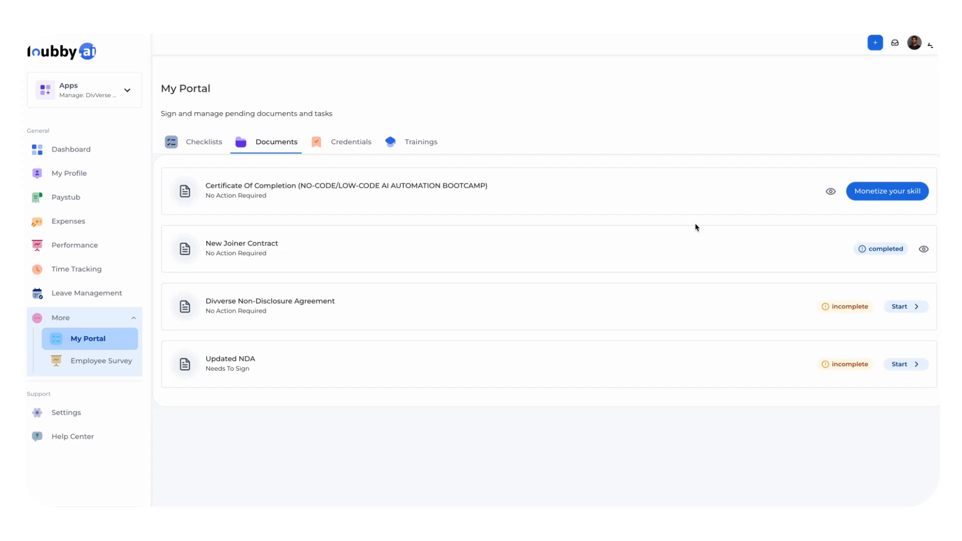
mouse_move(888, 195)
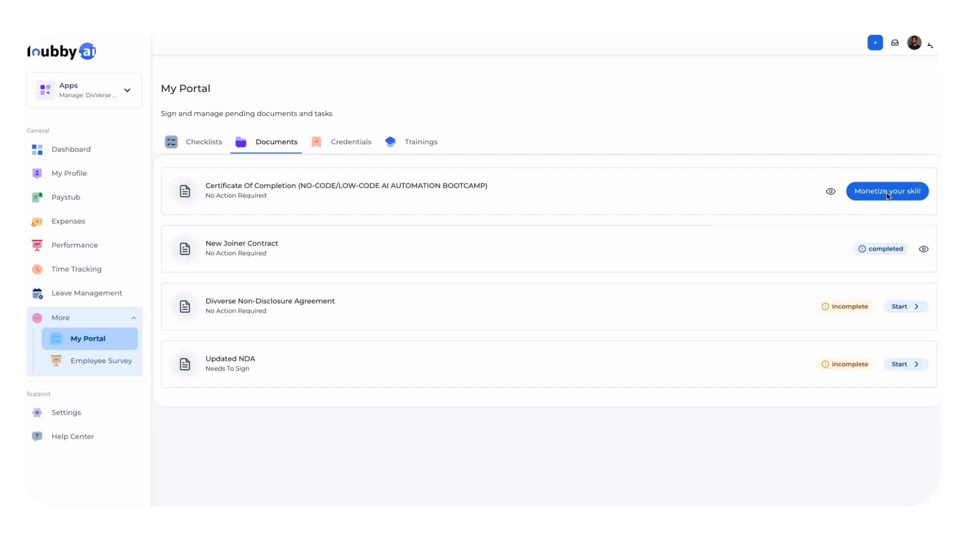
Authorize Loubby AI to share my data with Autonoms and continue to start account provisioning
left_click(887, 191)
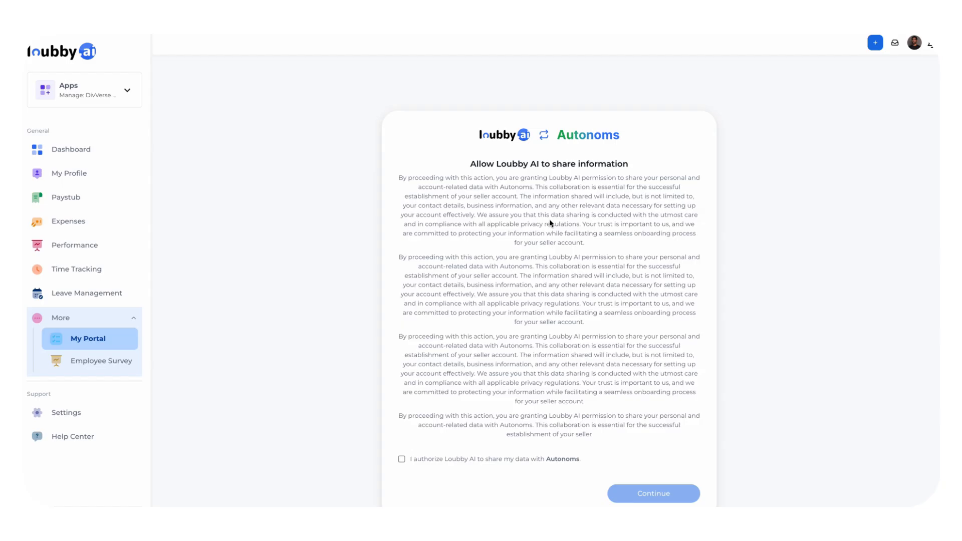
mouse_move(421, 416)
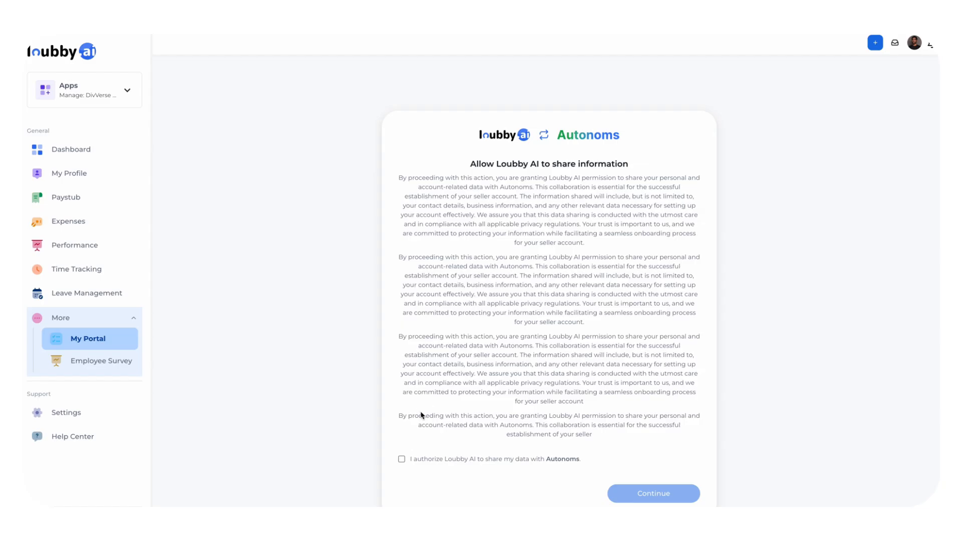
left_click(402, 459)
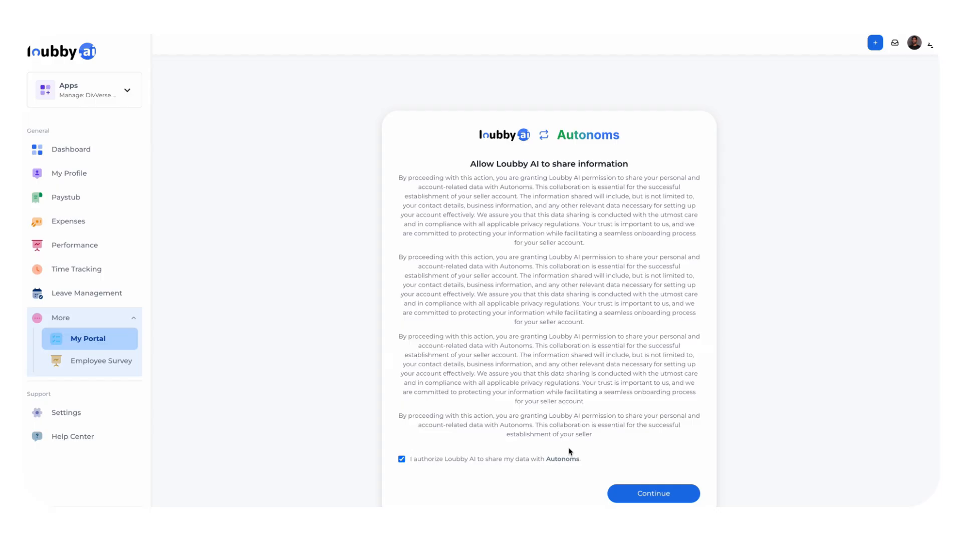
left_click(653, 493)
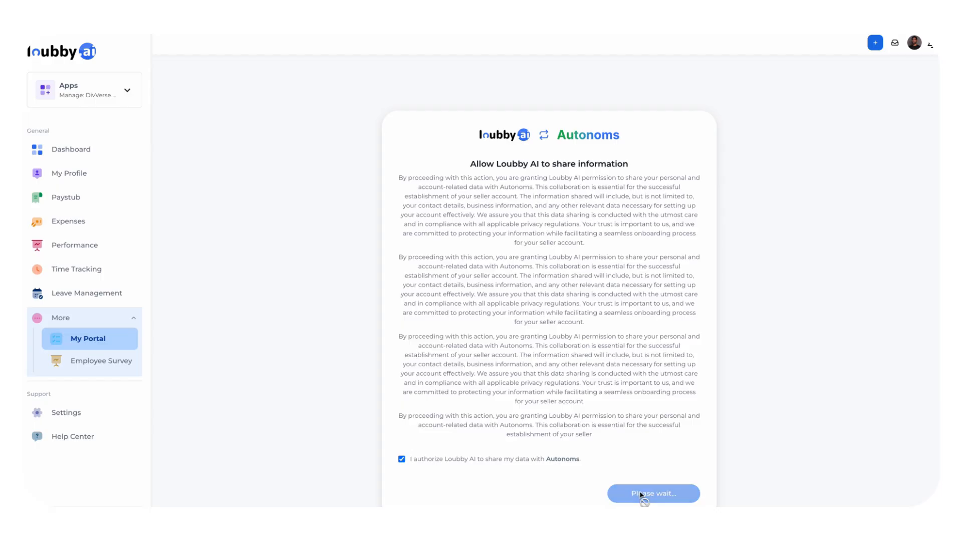
left_click(653, 493)
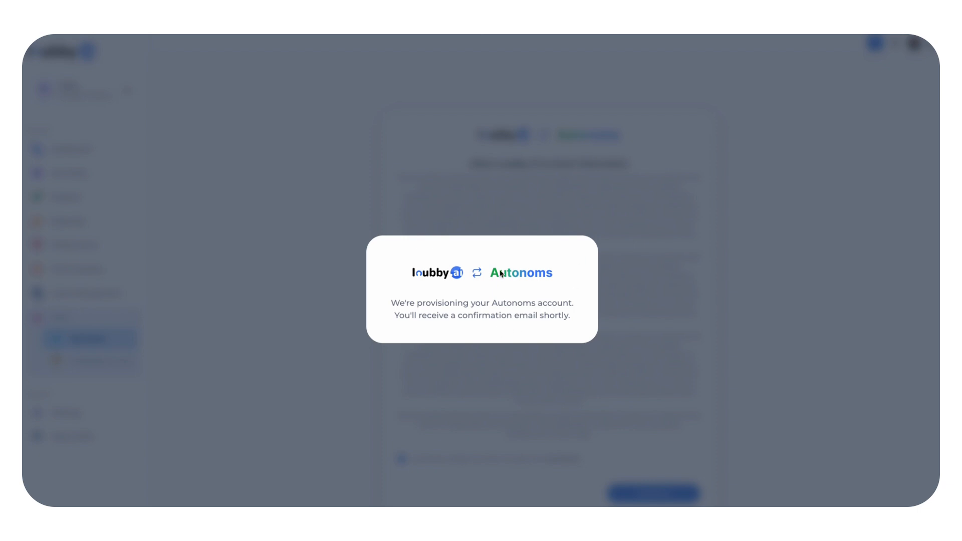
mouse_move(375, 255)
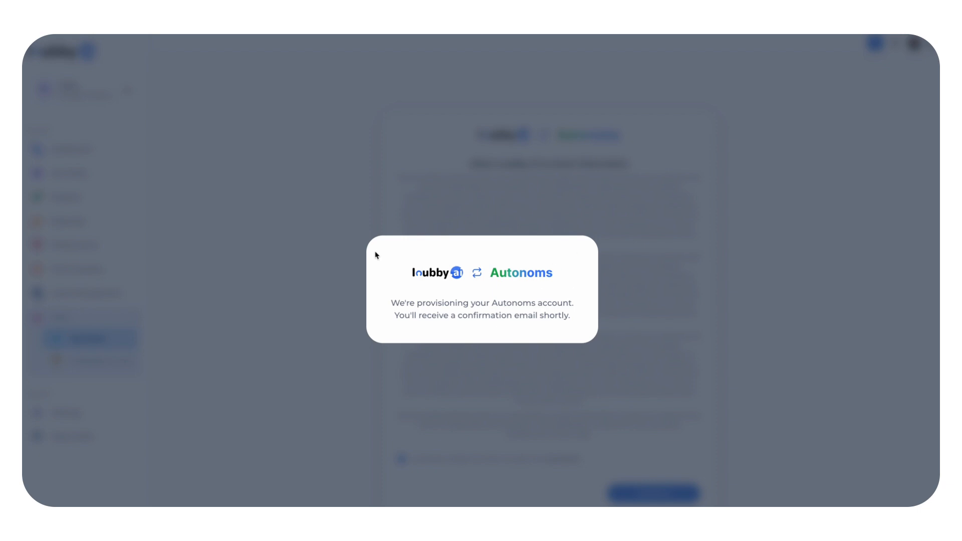
mouse_move(697, 219)
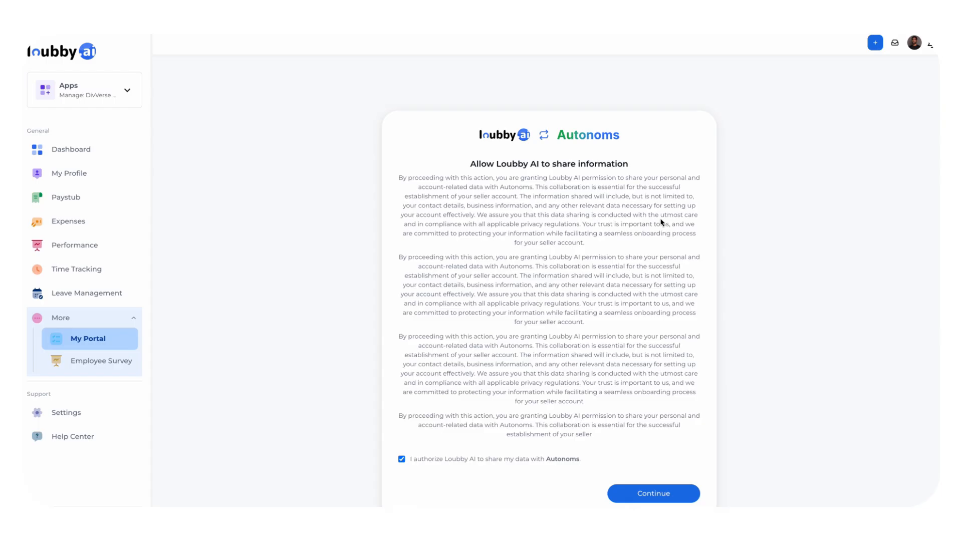
Complete the Autonoms account setup and follow the Autonoms.ai link to its login page
left_click(653, 493)
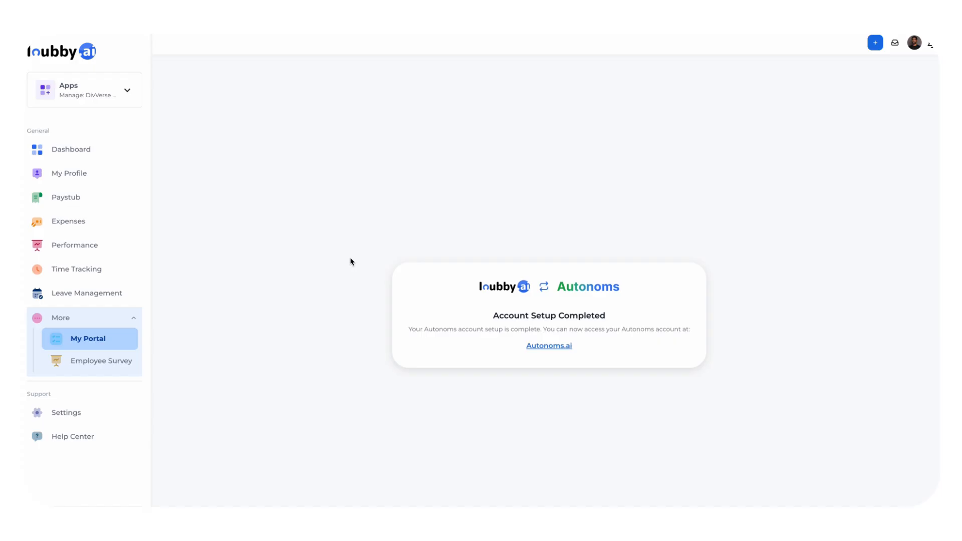
mouse_move(480, 301)
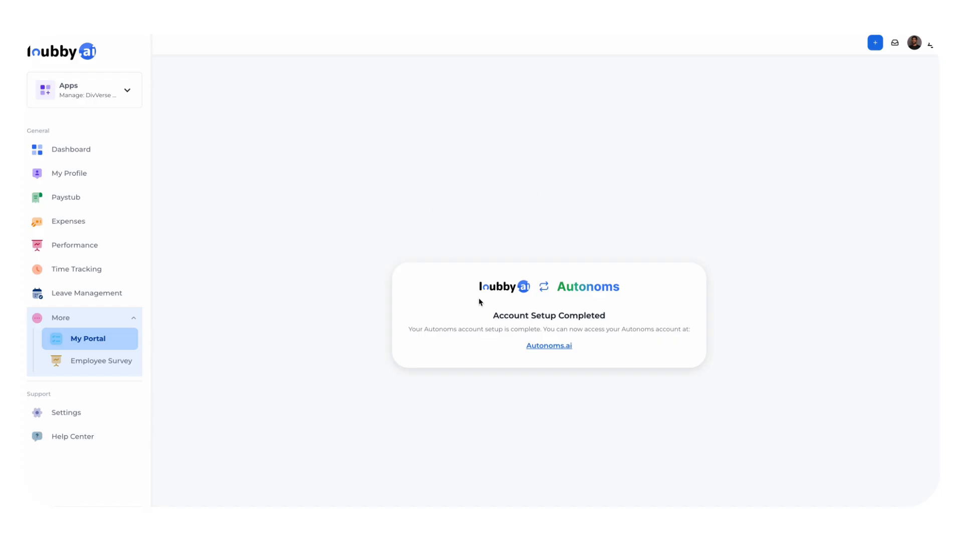
mouse_move(396, 351)
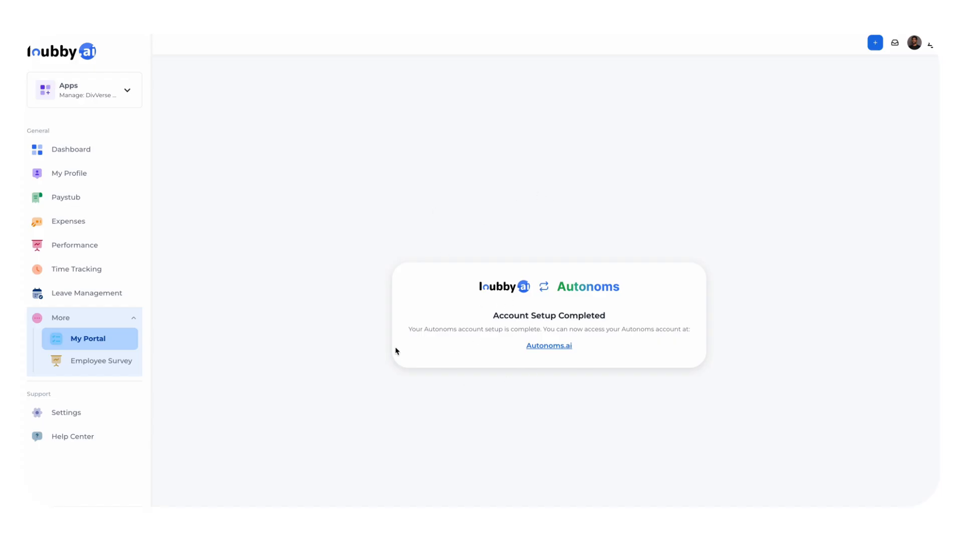
mouse_move(522, 355)
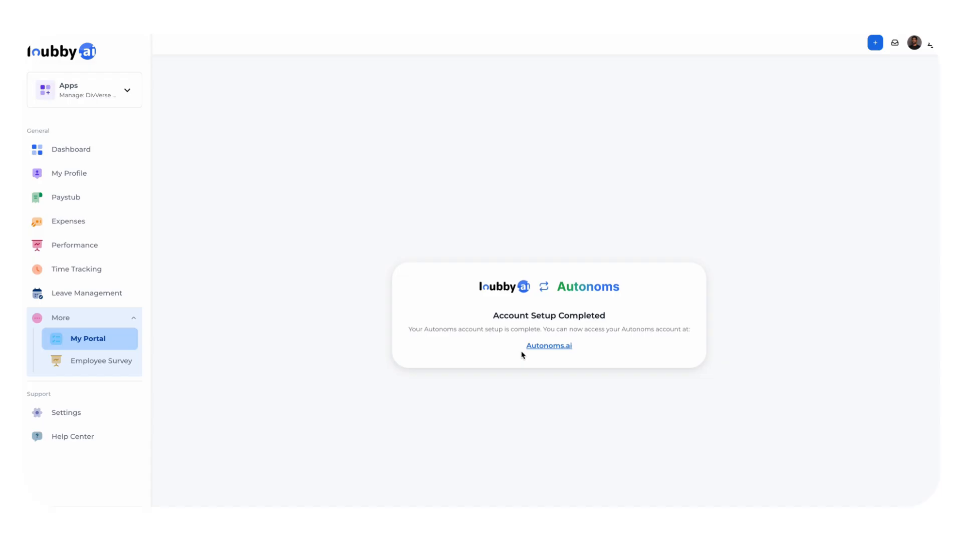
mouse_move(468, 418)
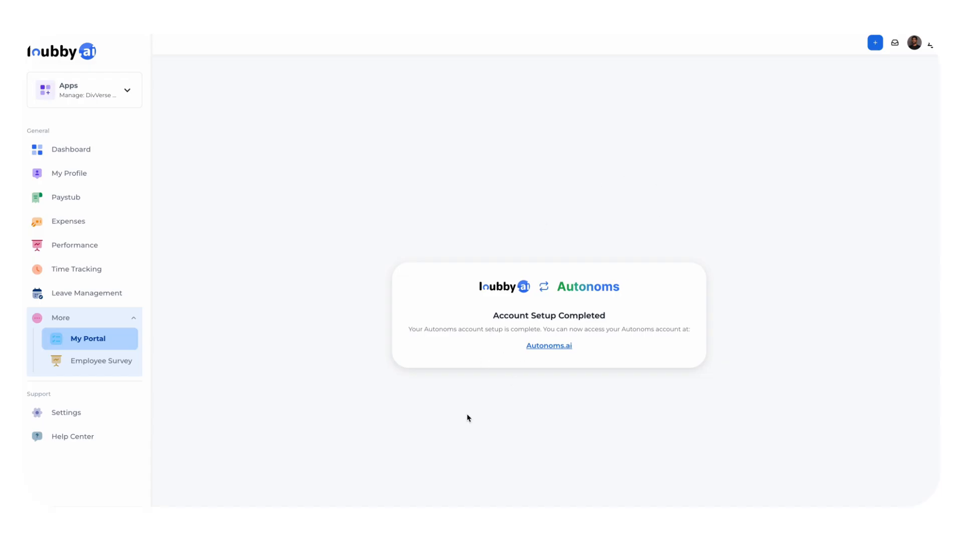
mouse_move(538, 405)
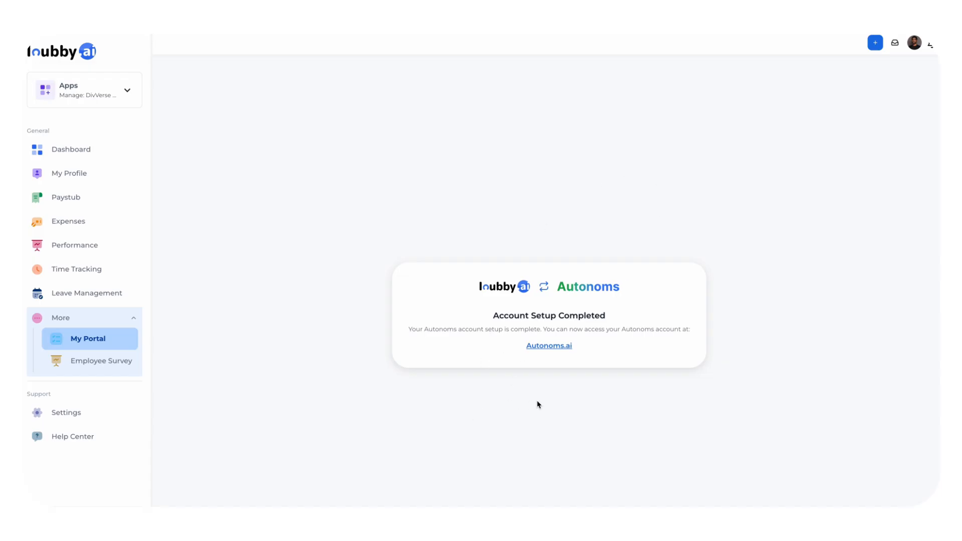
mouse_move(601, 340)
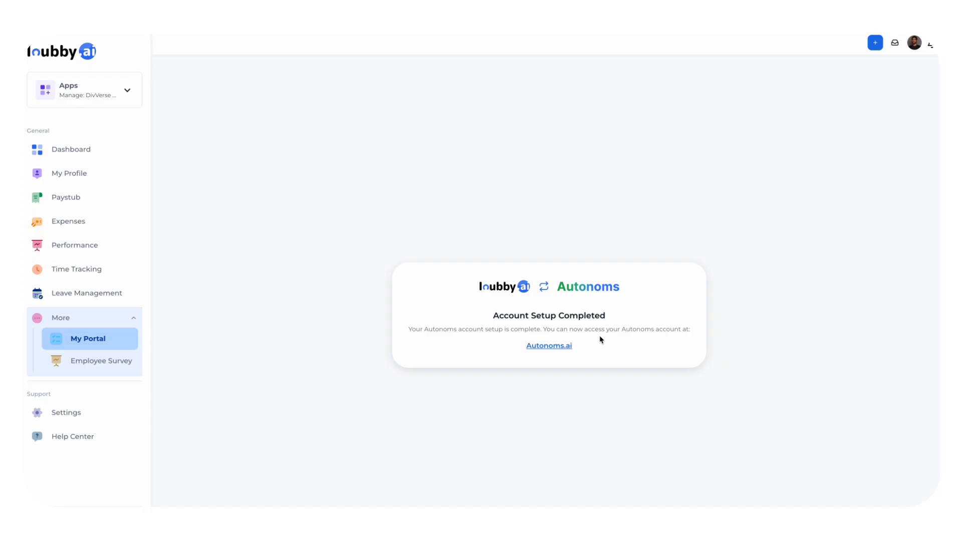
mouse_move(653, 340)
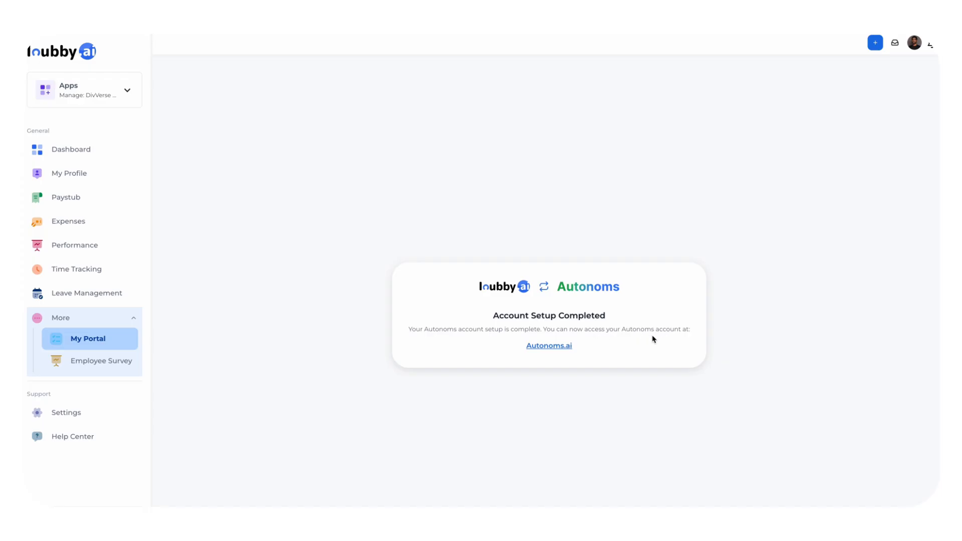
mouse_move(545, 361)
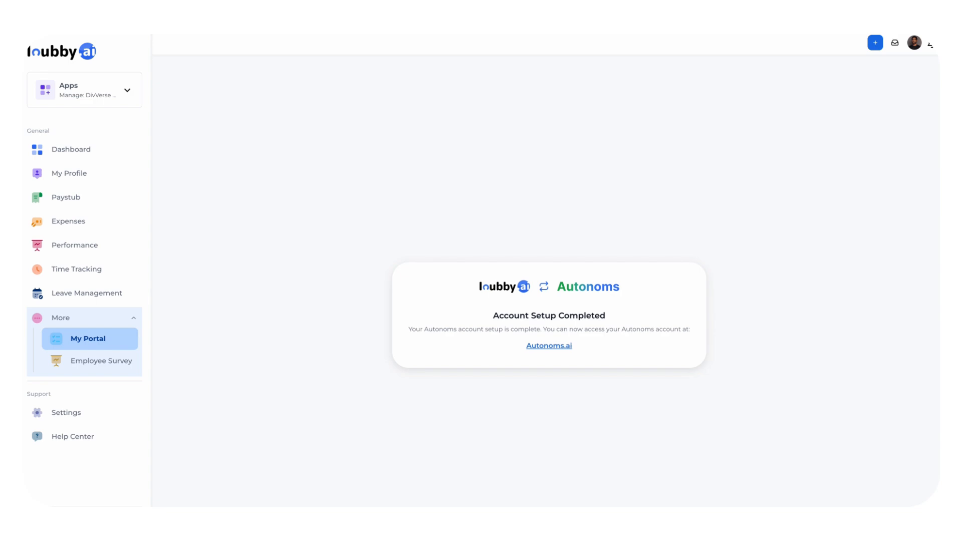
left_click(548, 345)
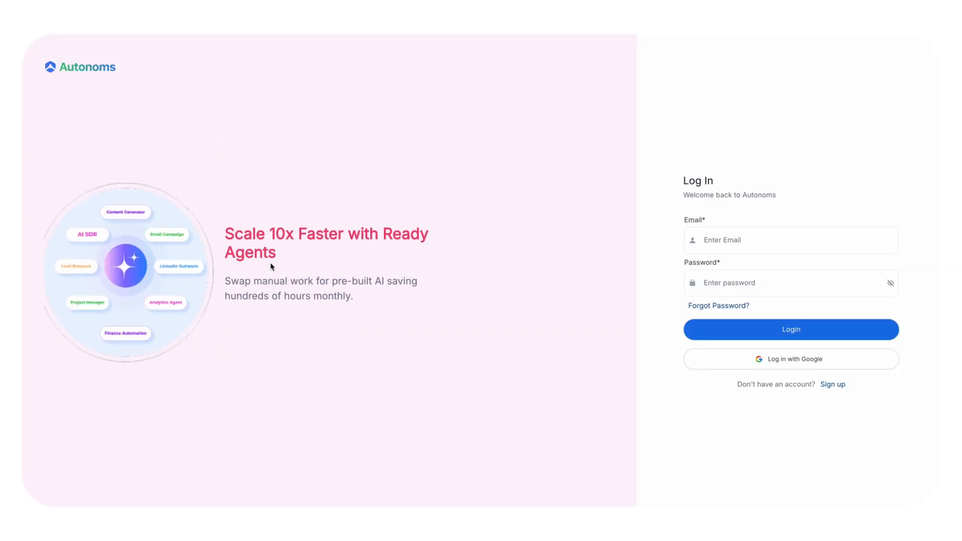
Log in to Autonoms with the provisioned email and password, reaching the AI Agent marketplace dashboard
left_click(791, 240)
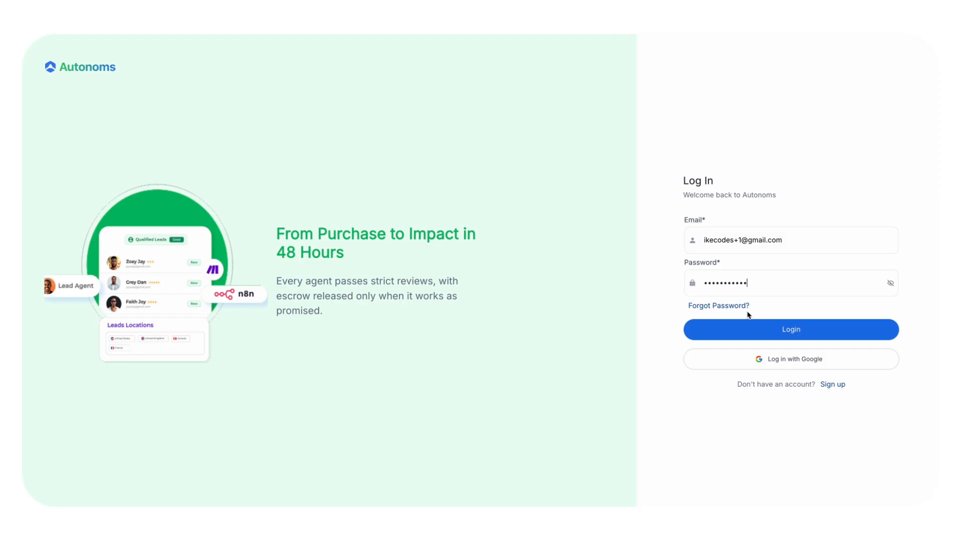
left_click(790, 329)
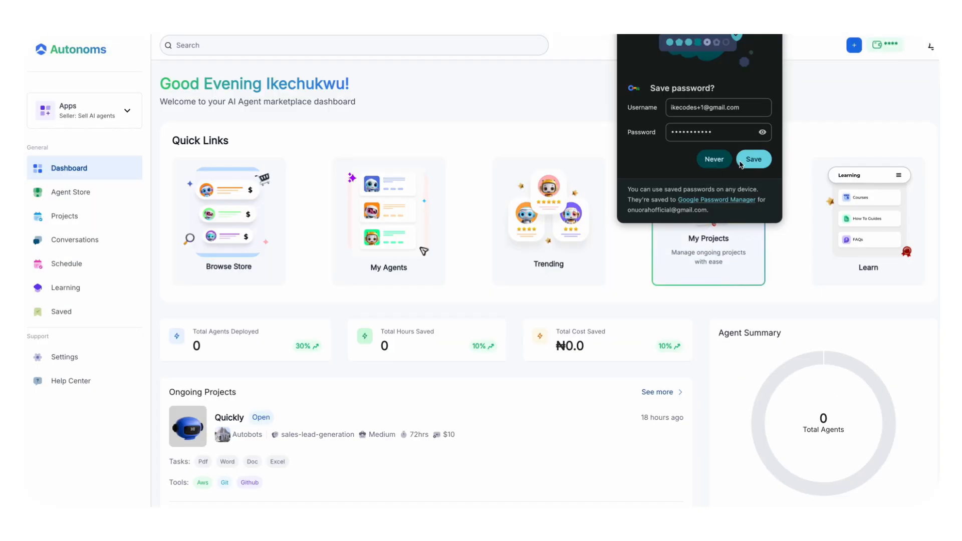